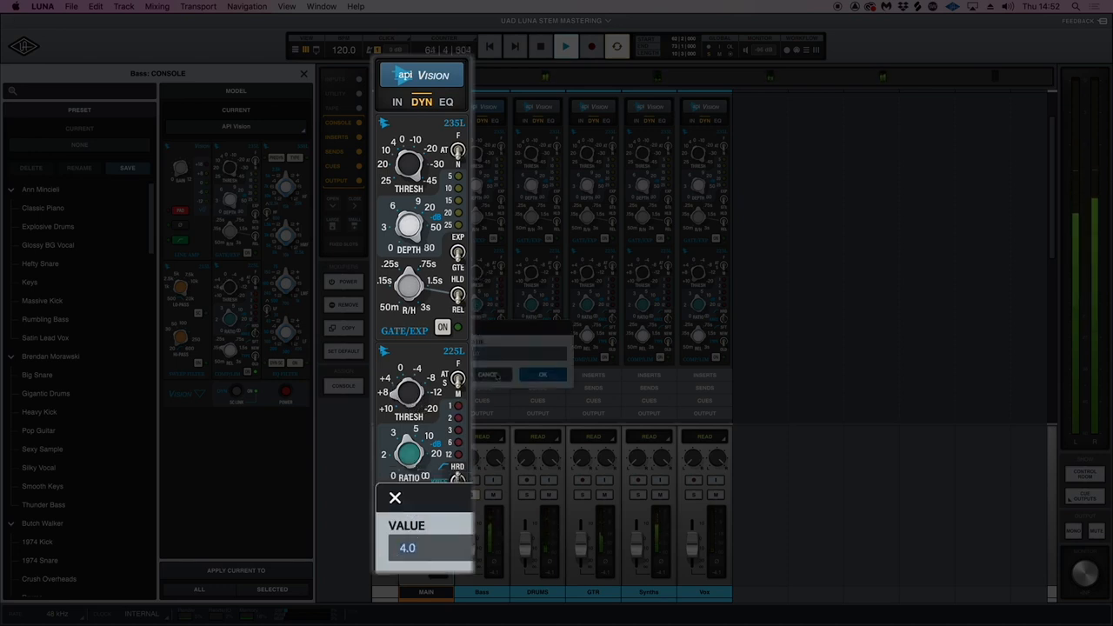
# Enter a compressor ratio of 4.1 for the Bass track's API Vision dynamics.
pyautogui.write('4.1')
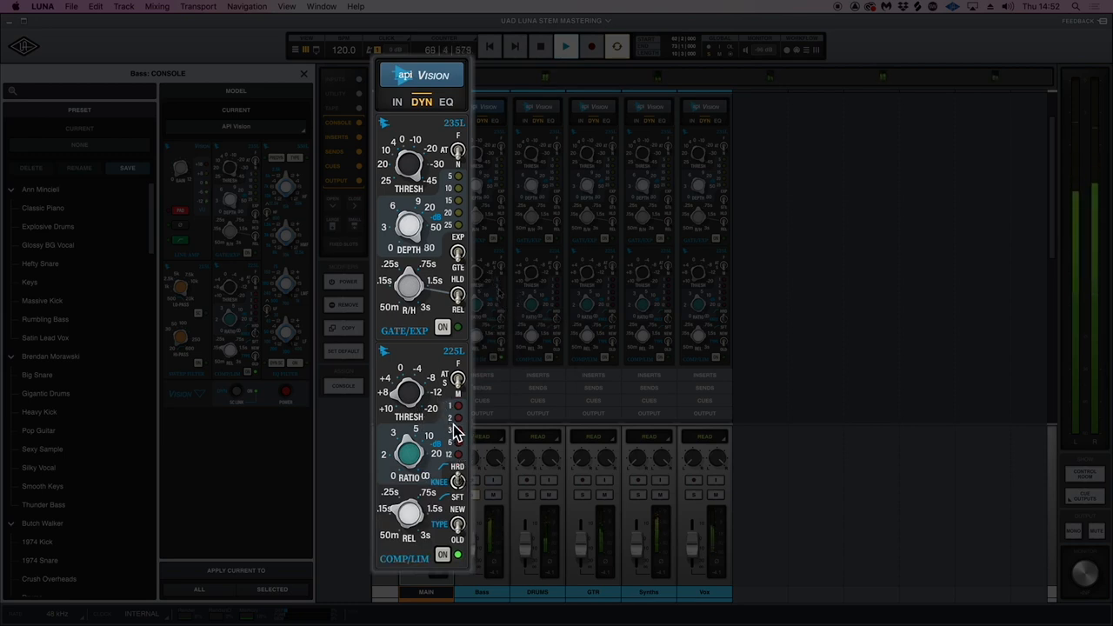
# Switch the Bass strip's EQ section from parametric to the 560 graphic EQ.
pyautogui.click(445, 101)
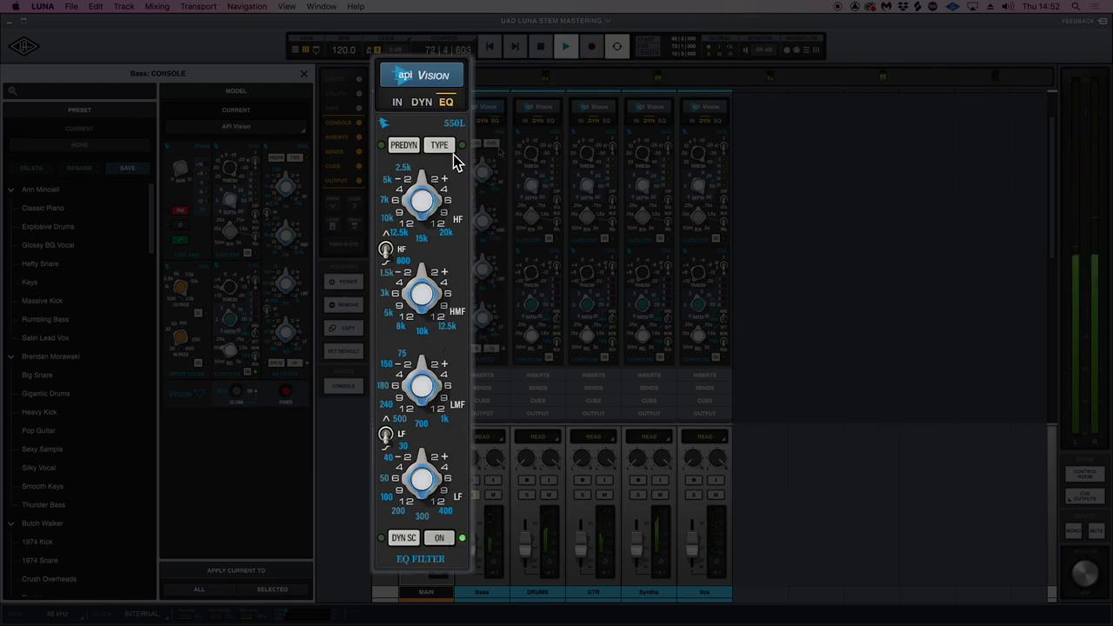
pyautogui.click(438, 144)
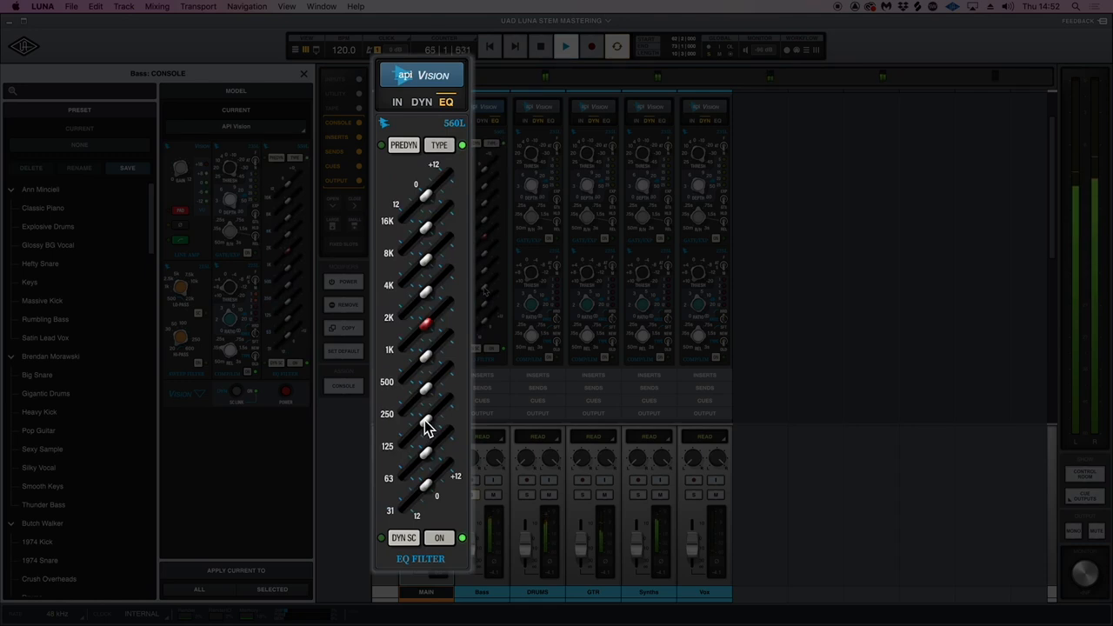
pyautogui.moveTo(434, 418)
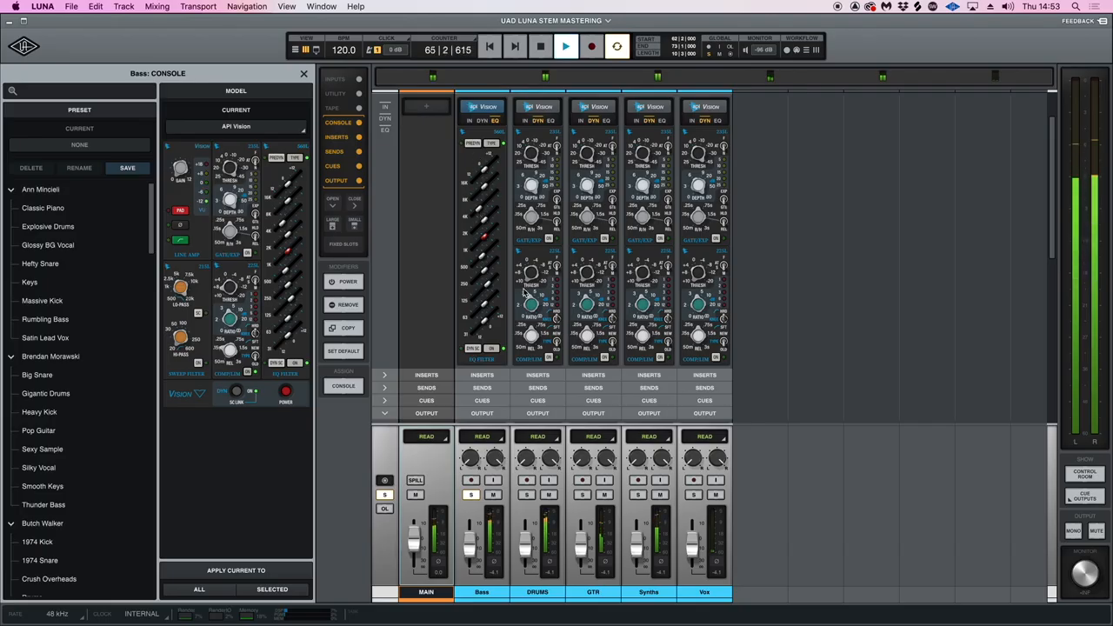
# Enlarge the next track's API Vision strip on its dynamics section to adjust threshold and ratio.
pyautogui.click(539, 47)
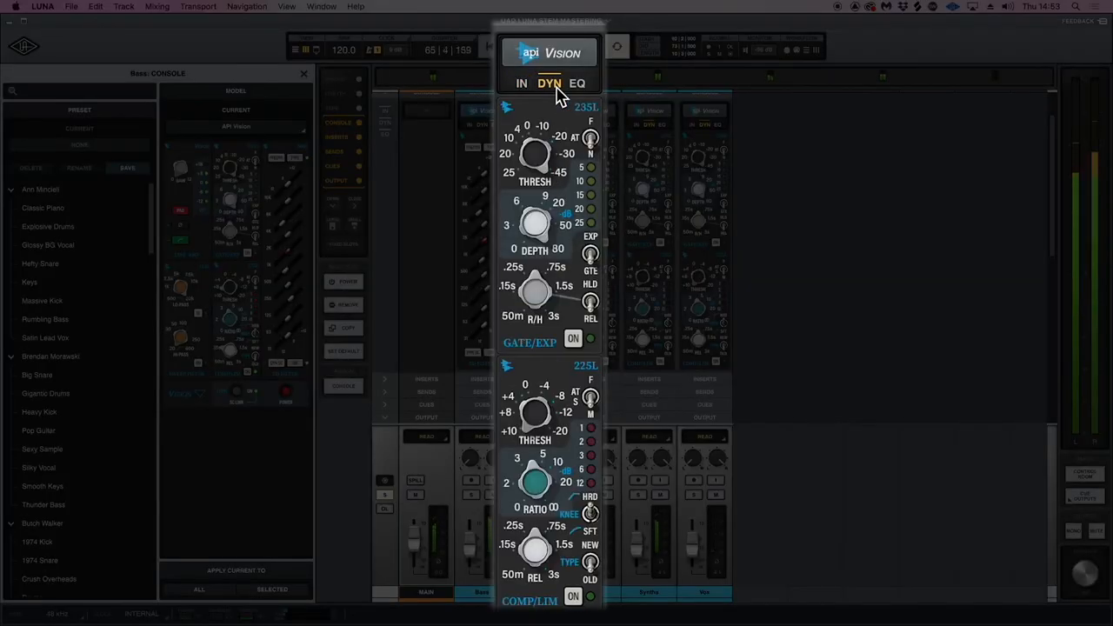
pyautogui.moveTo(592, 548)
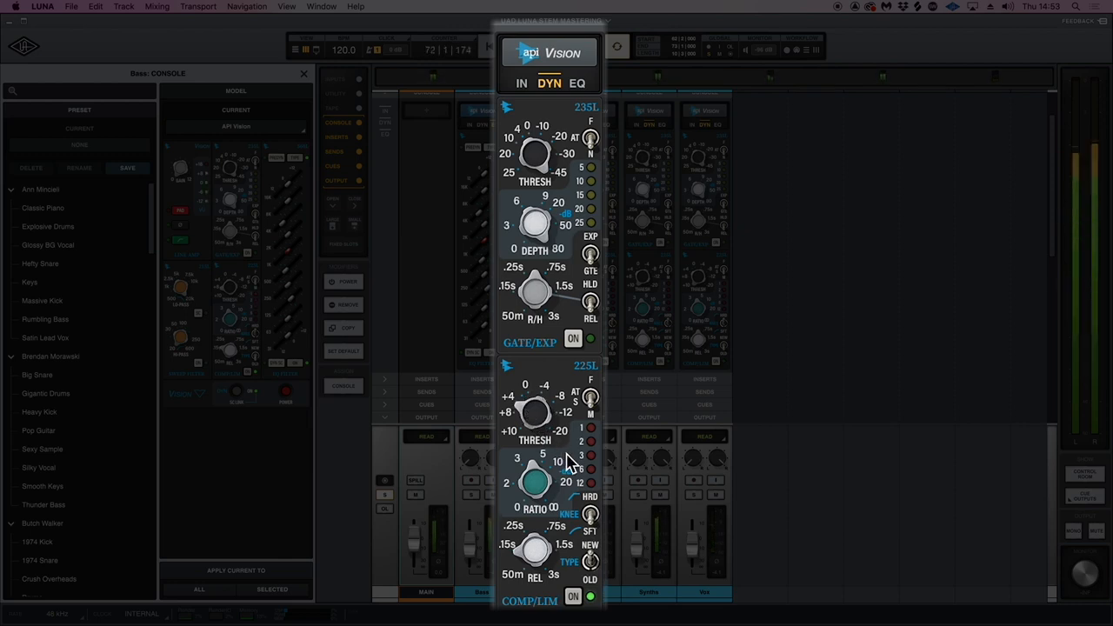
# Show the strip's 550 four-band EQ, then its input stage with line amp and sweep filter.
pyautogui.click(578, 84)
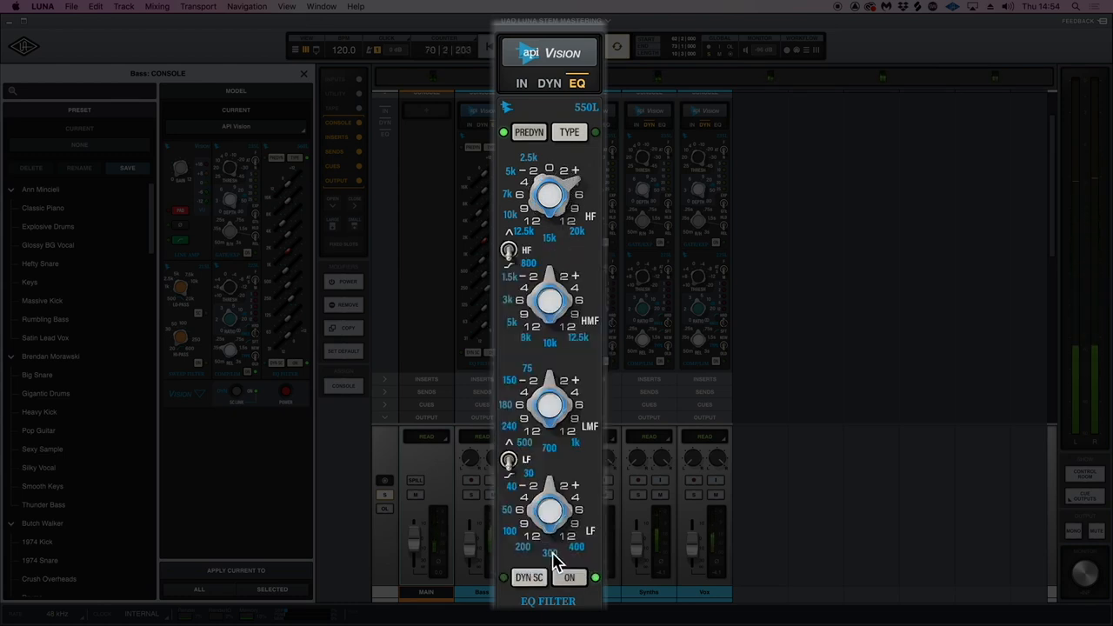
pyautogui.moveTo(539, 557)
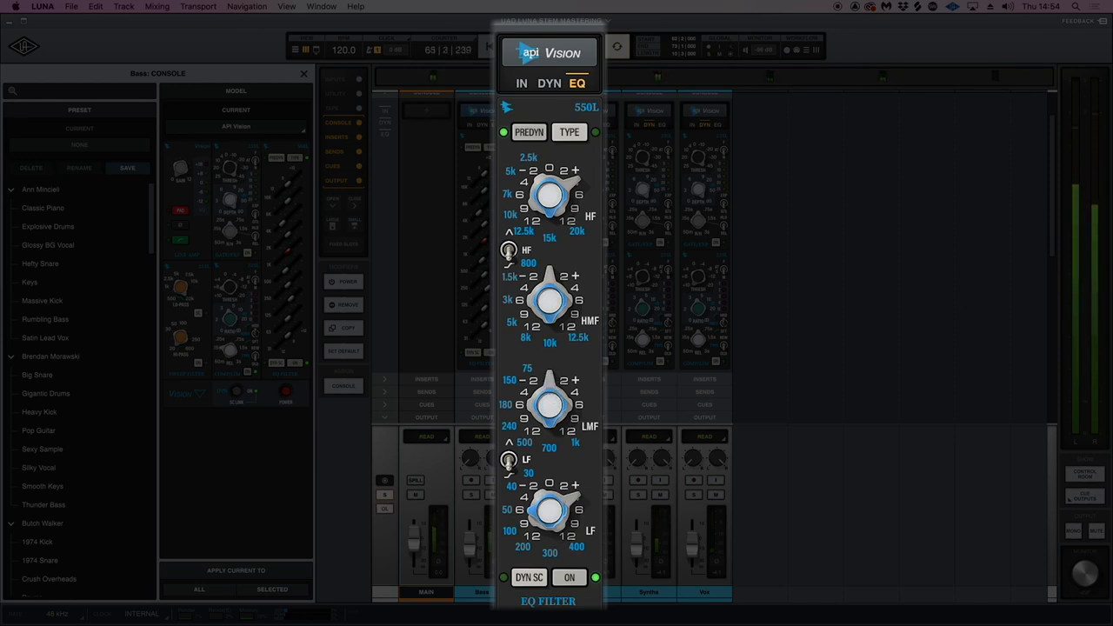
pyautogui.click(522, 84)
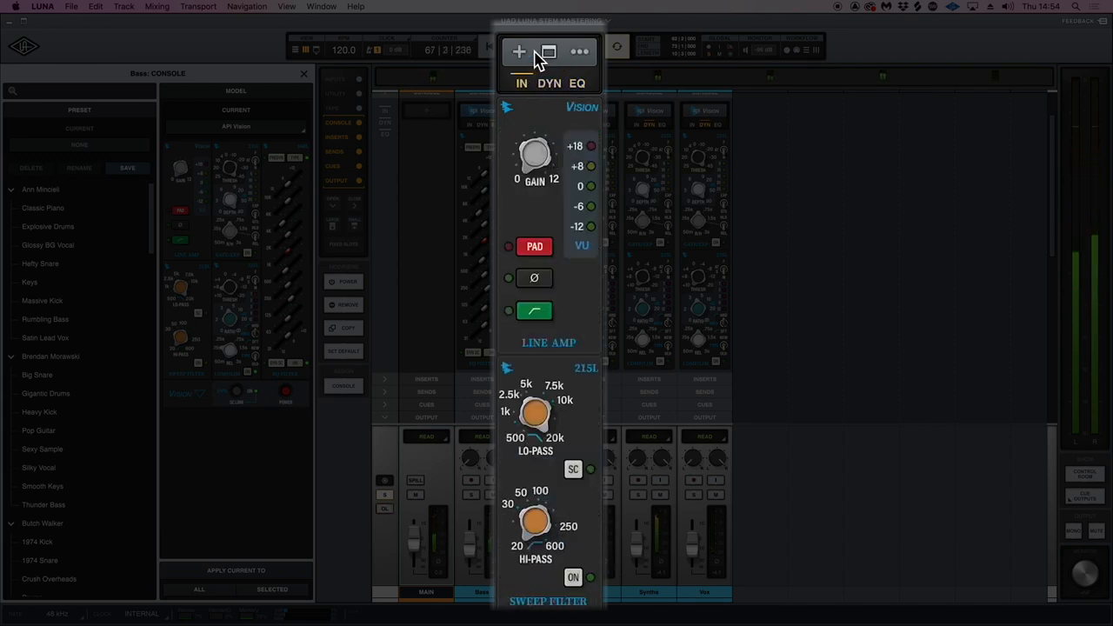
# Enlarge another track's API Vision strip and switch its Gate/Exp section on.
pyautogui.click(549, 83)
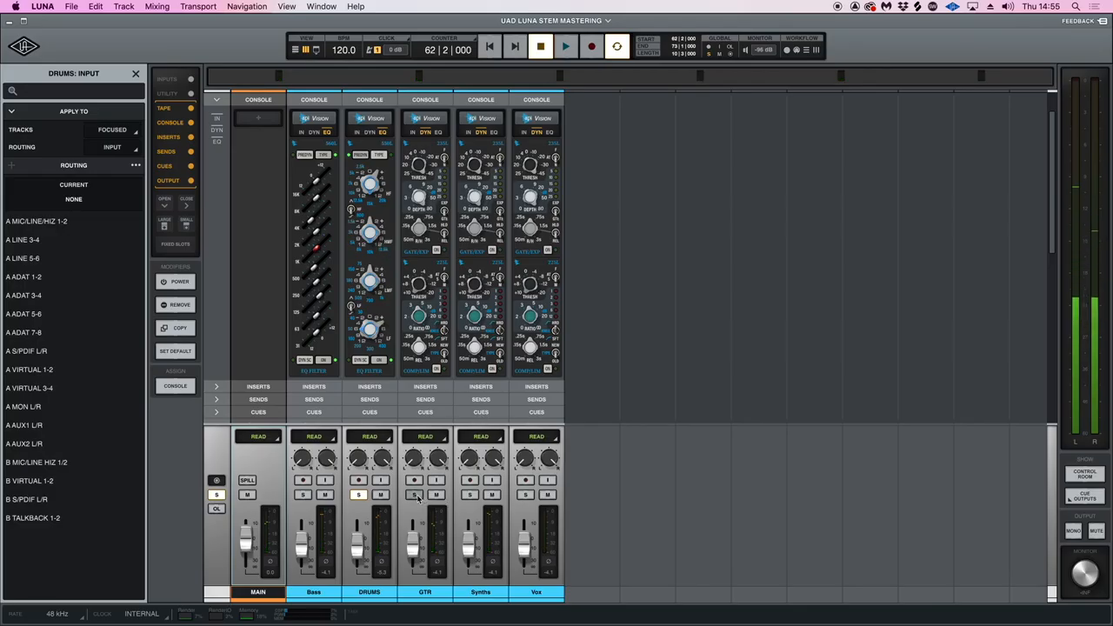
pyautogui.click(566, 47)
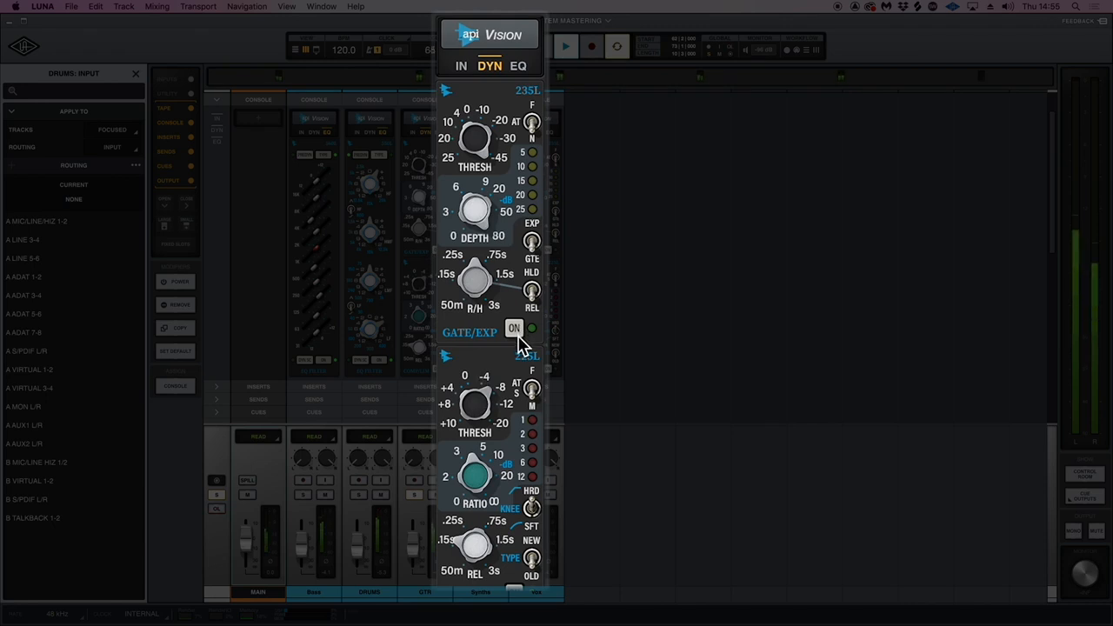
pyautogui.click(461, 66)
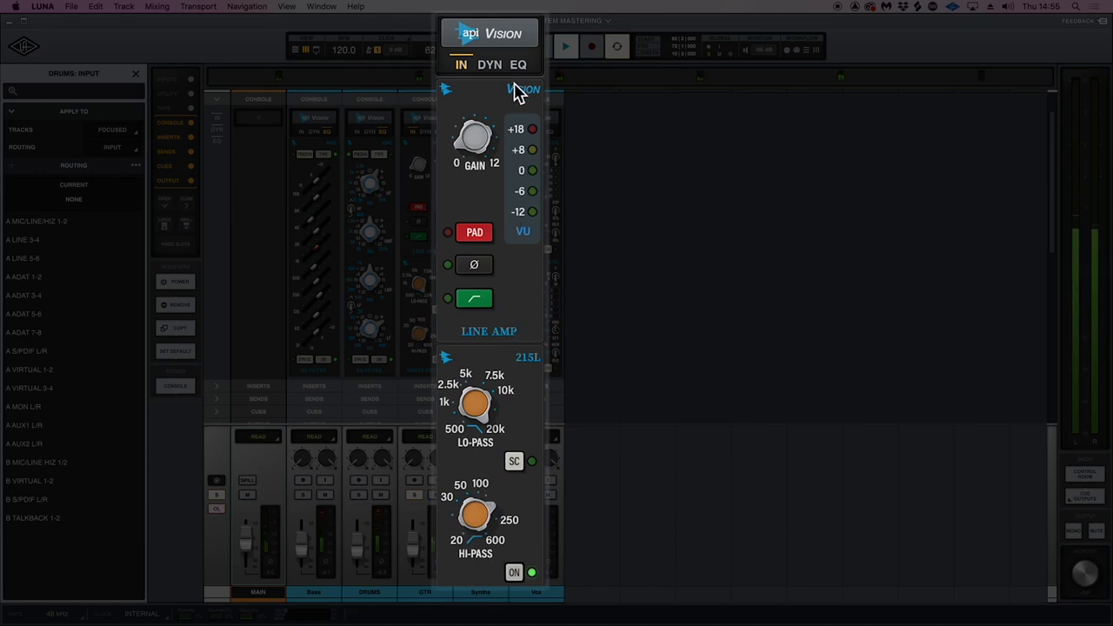
# Show that strip's dynamics section to adjust Comp/Lim threshold, ratio and release.
pyautogui.click(518, 65)
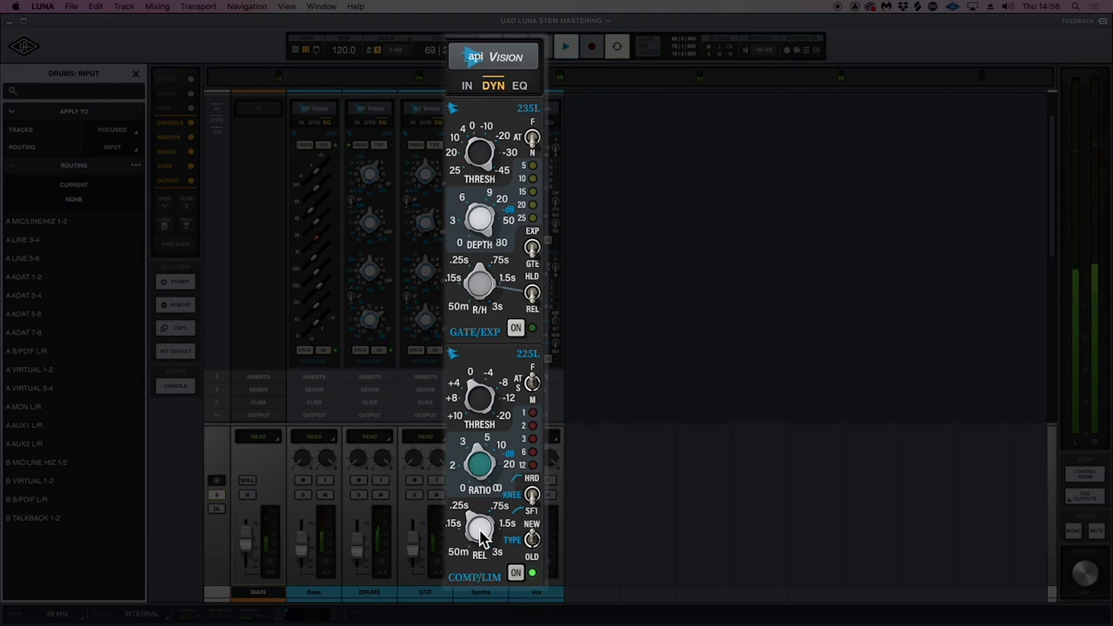
# Close the enlarged strip, returning to the mixer with Bass, DRUMS, GTR and Synths.
pyautogui.click(518, 85)
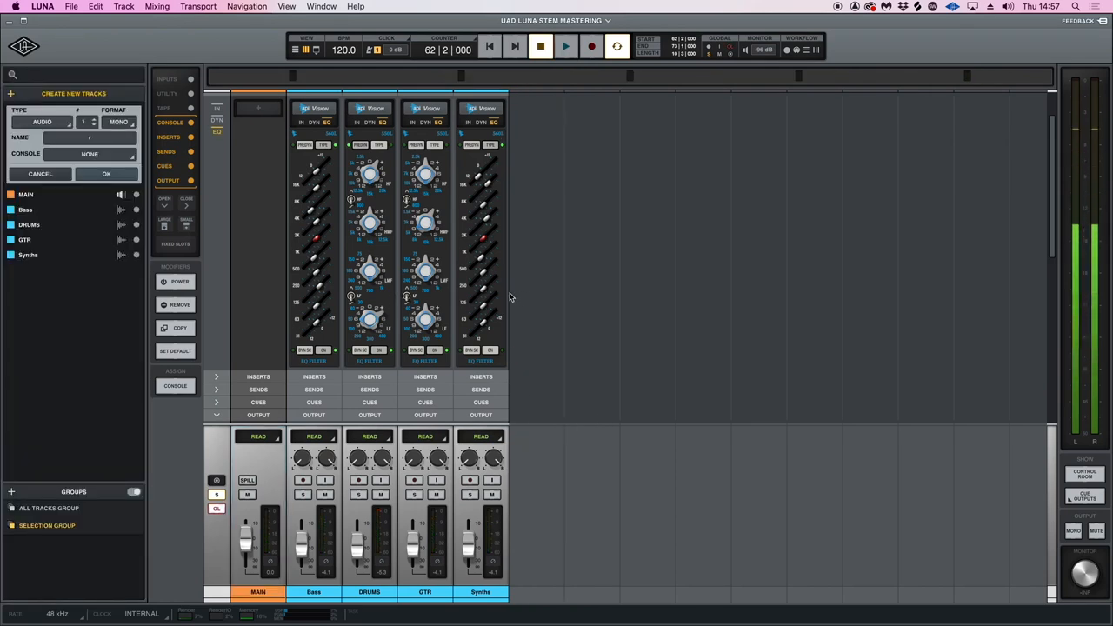
pyautogui.moveTo(477, 244)
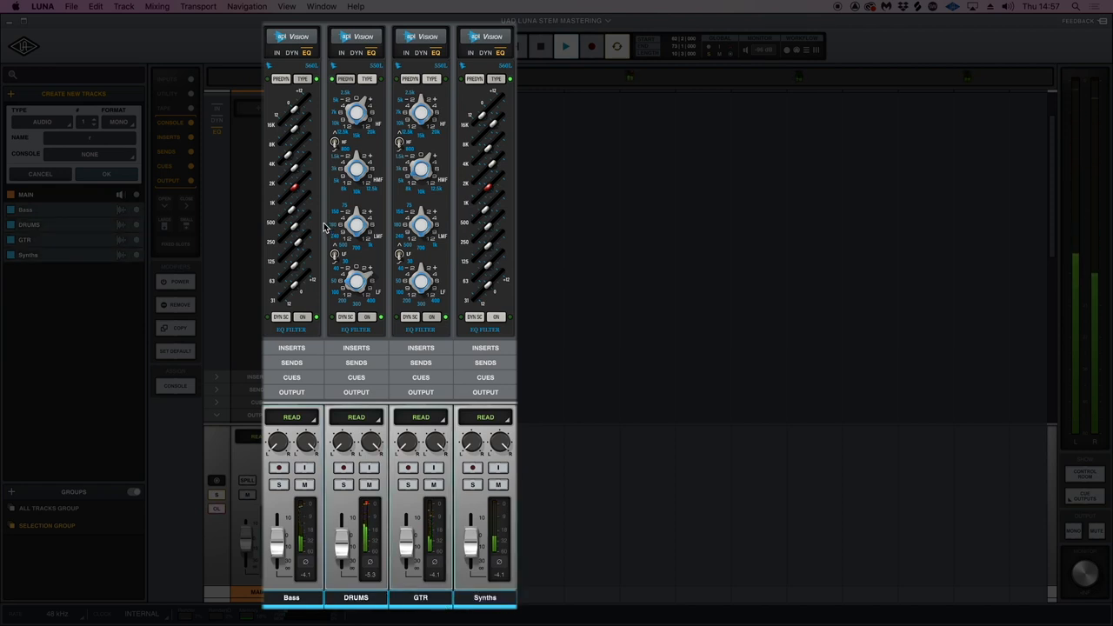
# Choose an API Vision option on the Bass track and show the strips' DYN sections.
pyautogui.click(308, 35)
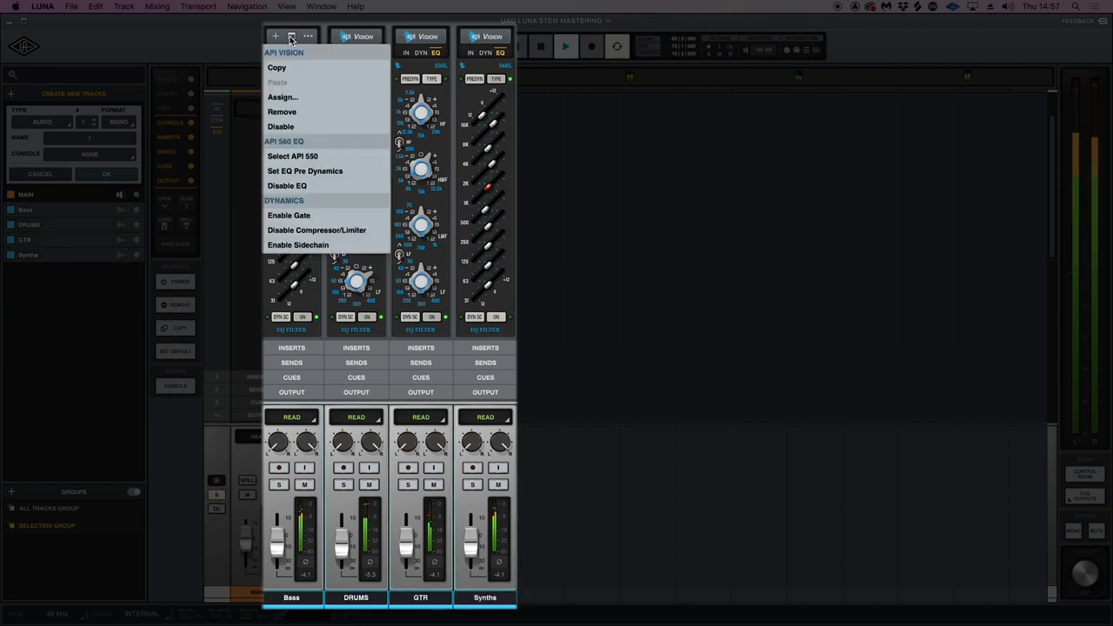
pyautogui.click(275, 35)
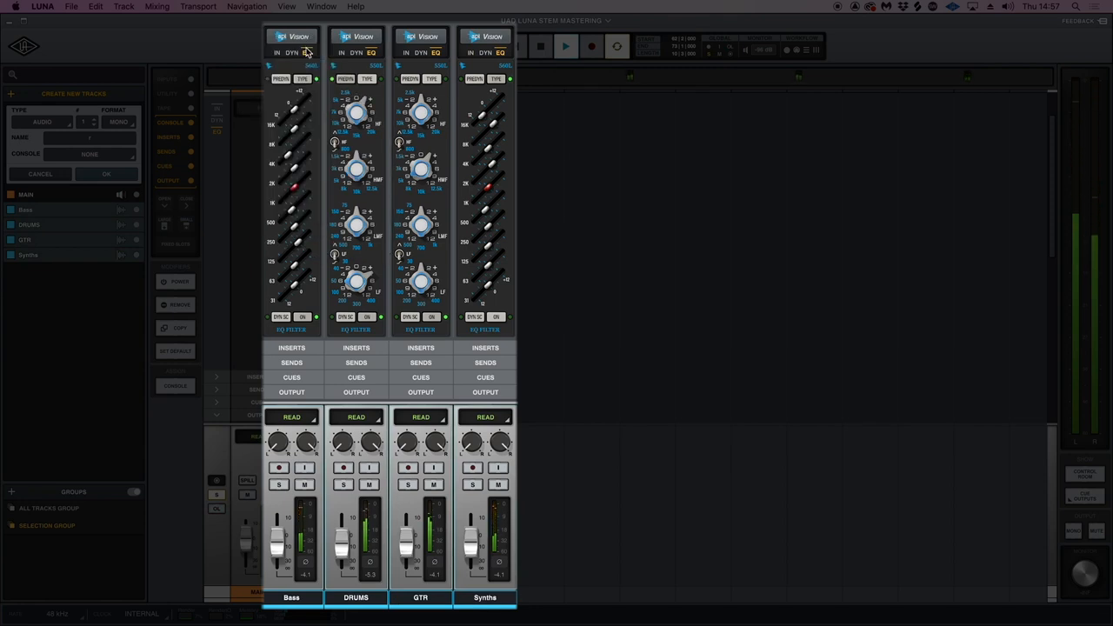
pyautogui.click(310, 36)
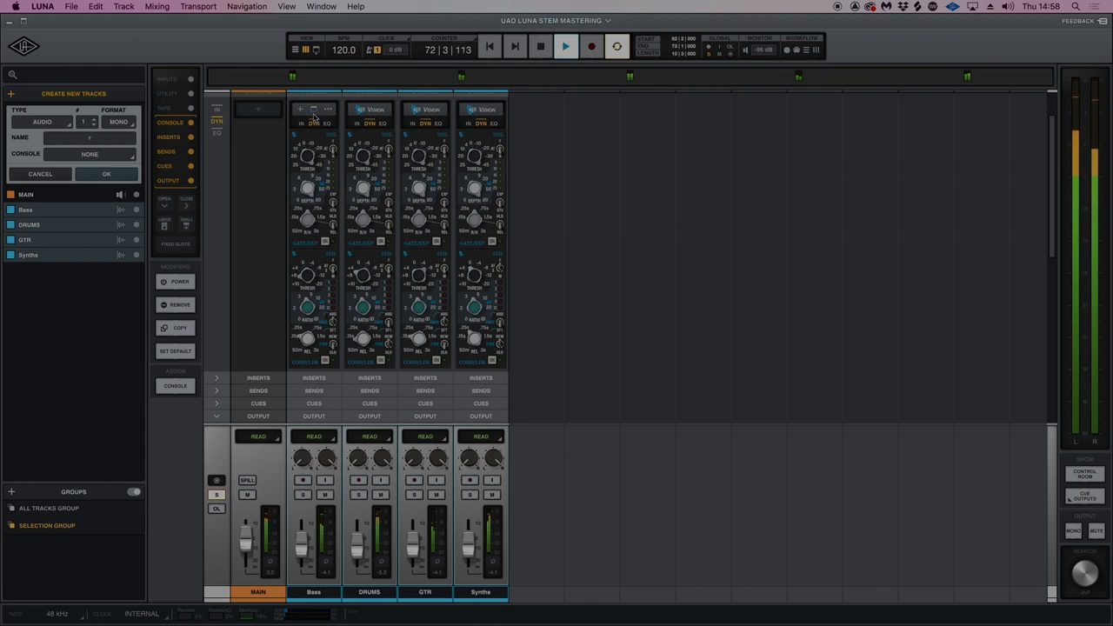
pyautogui.click(566, 47)
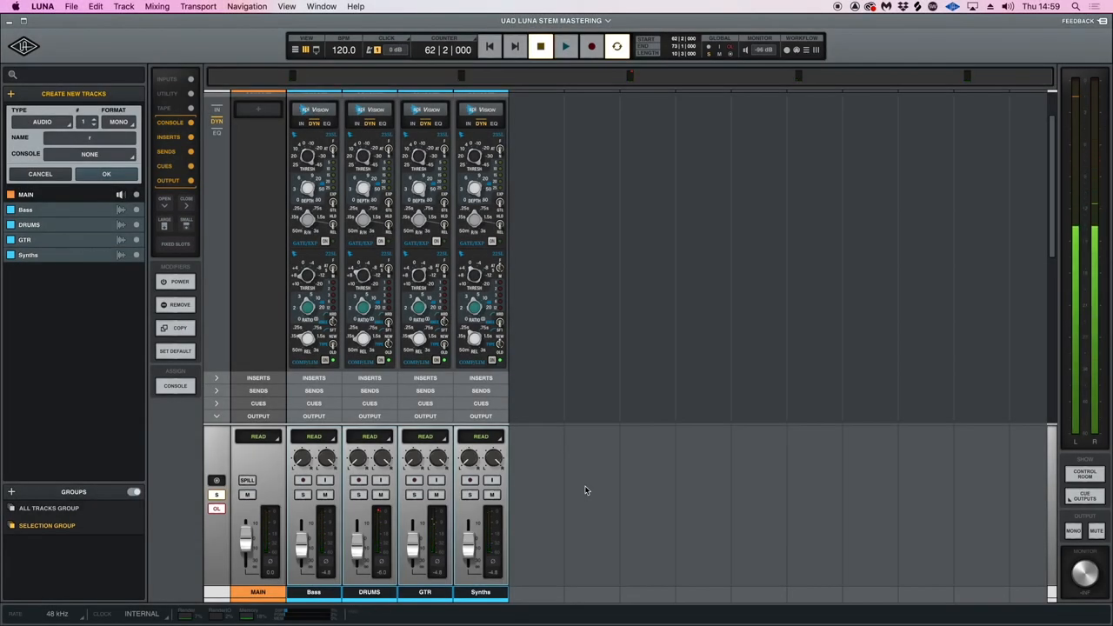